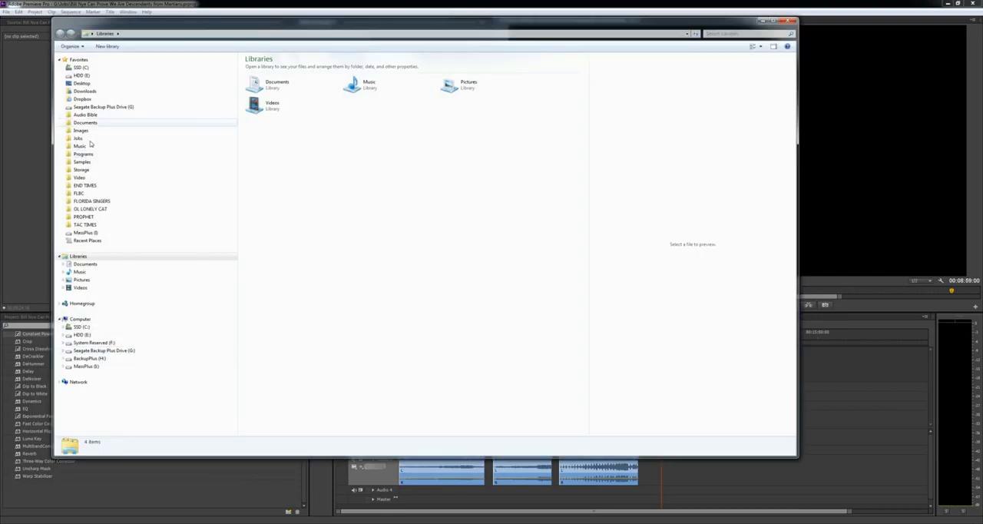
Step: Close the Libraries file browser to return to the Premiere Pro workspace
{"action": "left_click", "coordinate": [79, 177]}
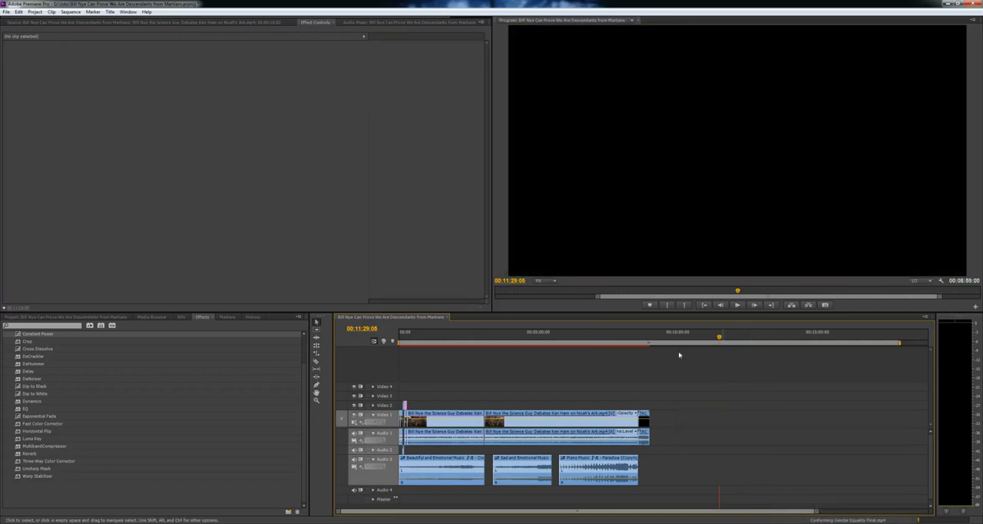
Step: Create a new empty sequence from File > New > Sequence with the chosen preset
{"action": "left_click", "coordinate": [6, 12]}
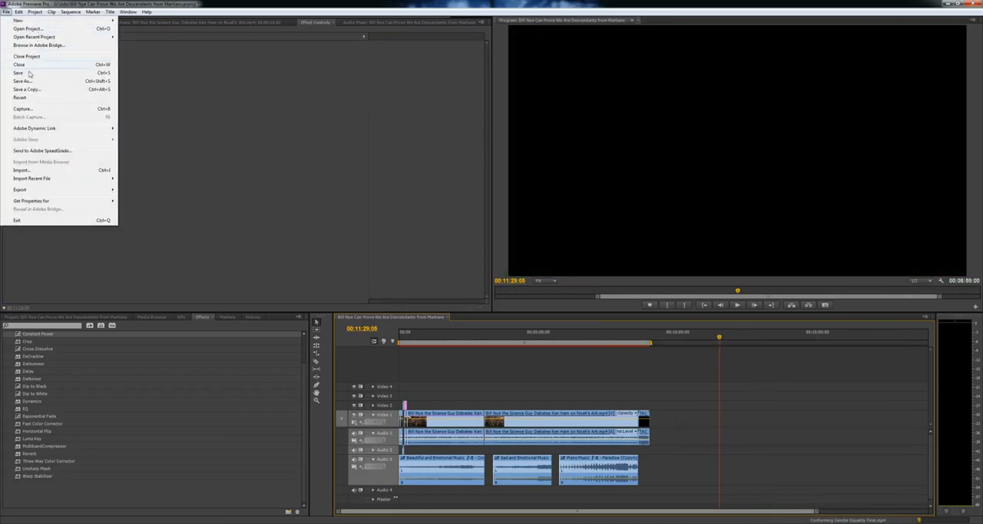
{"action": "left_click", "coordinate": [34, 13]}
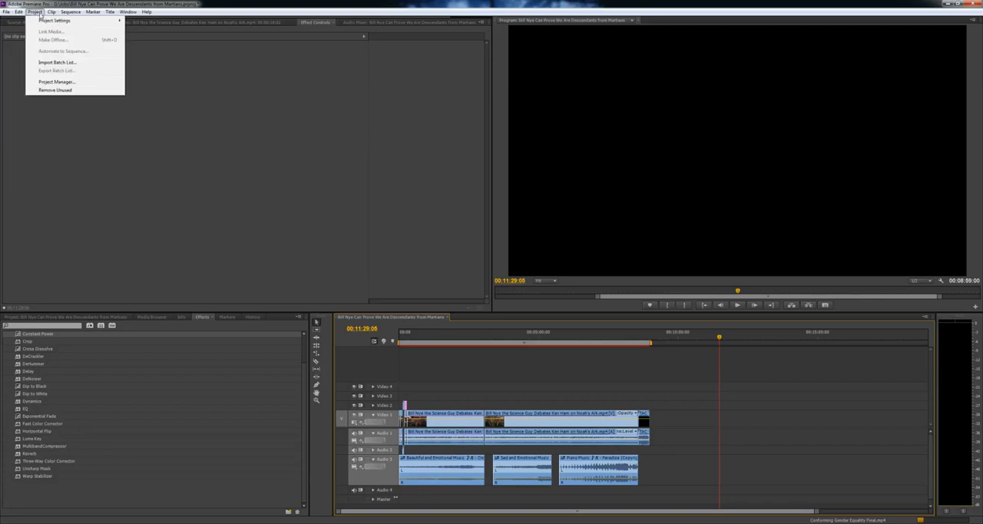
{"action": "left_click", "coordinate": [6, 12]}
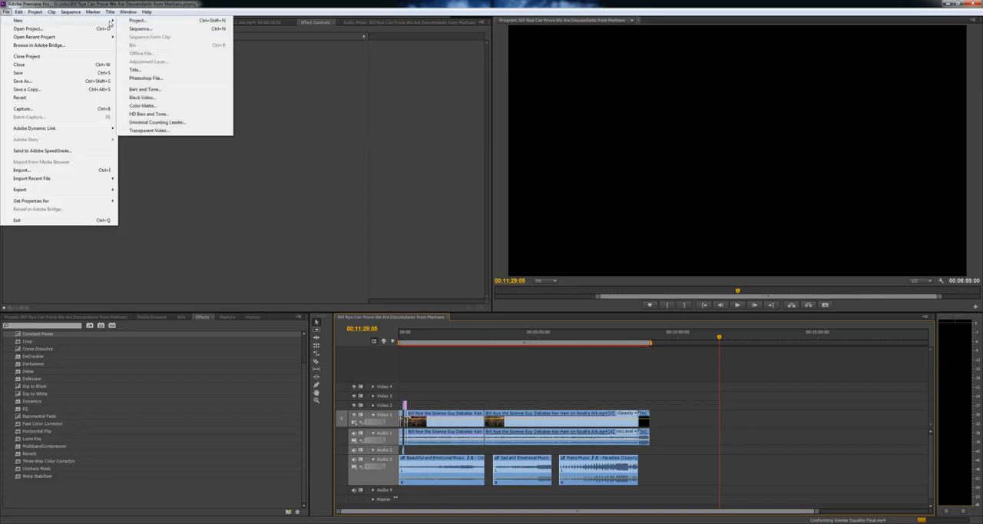
{"action": "left_click", "coordinate": [140, 27]}
{"action": "type", "text": "Gender"}
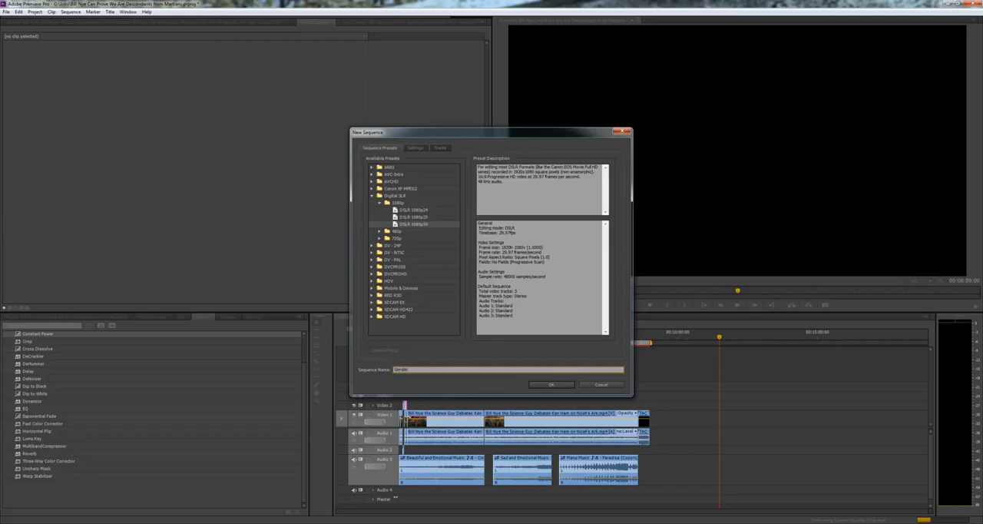
{"action": "left_click", "coordinate": [550, 384]}
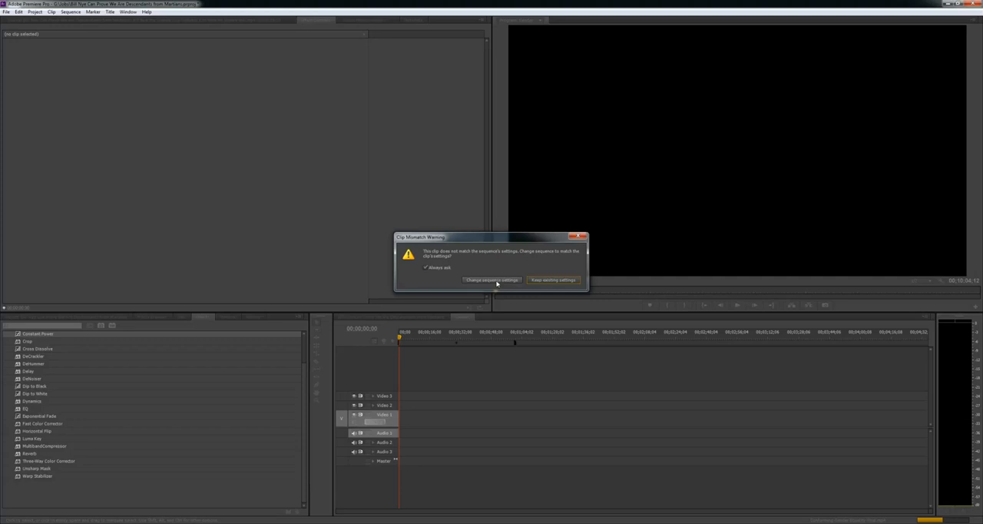
Step: Change the sequence settings to match the news clip, then reveal its source file in Explorer
{"action": "left_click", "coordinate": [553, 279]}
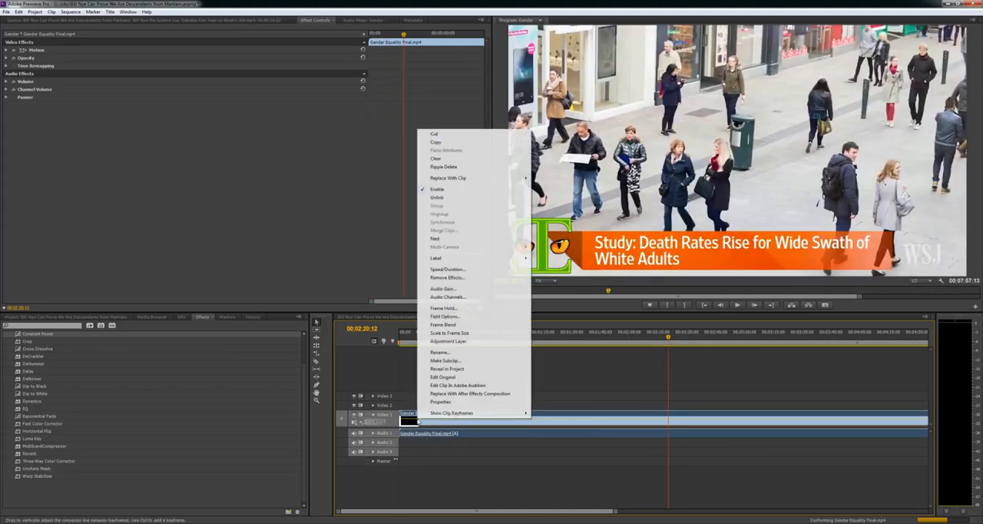
{"action": "left_click", "coordinate": [441, 401]}
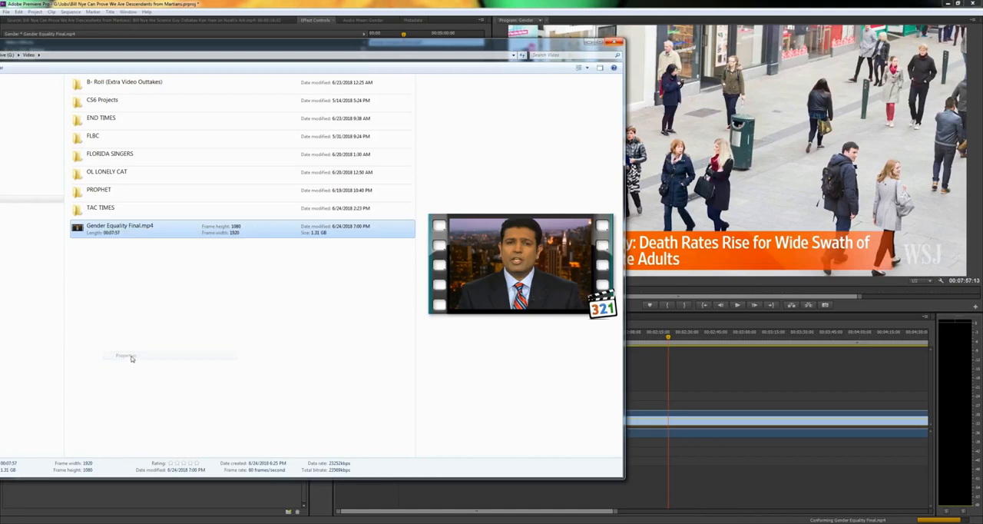
{"action": "left_click", "coordinate": [126, 355]}
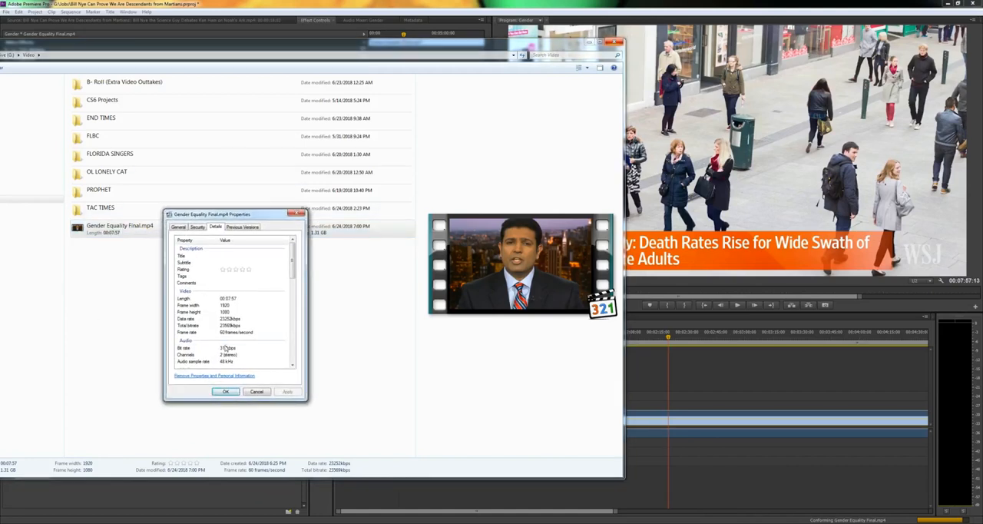
{"action": "left_click", "coordinate": [227, 320]}
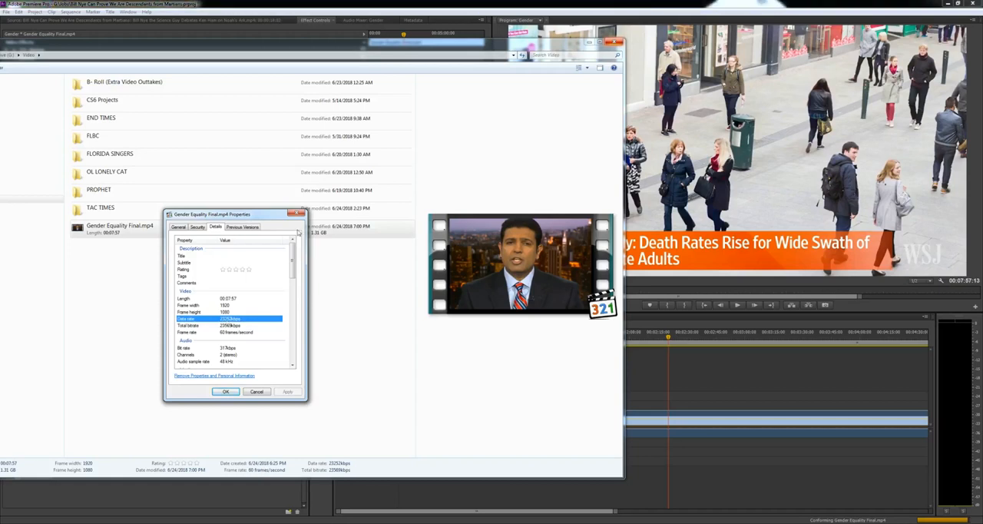
{"action": "left_click", "coordinate": [225, 392]}
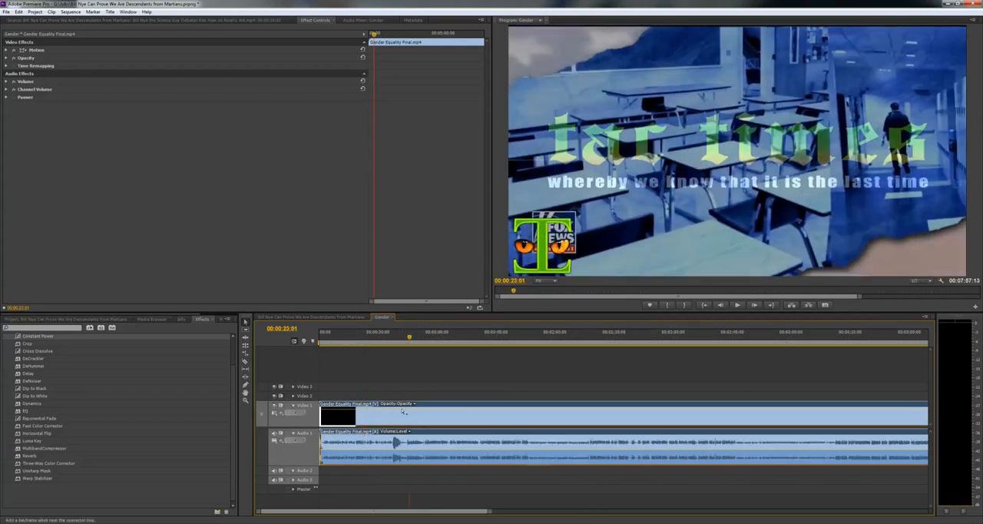
Step: Scrub the playhead to where the 'Men in America' title graphic appears
{"action": "left_click", "coordinate": [652, 332]}
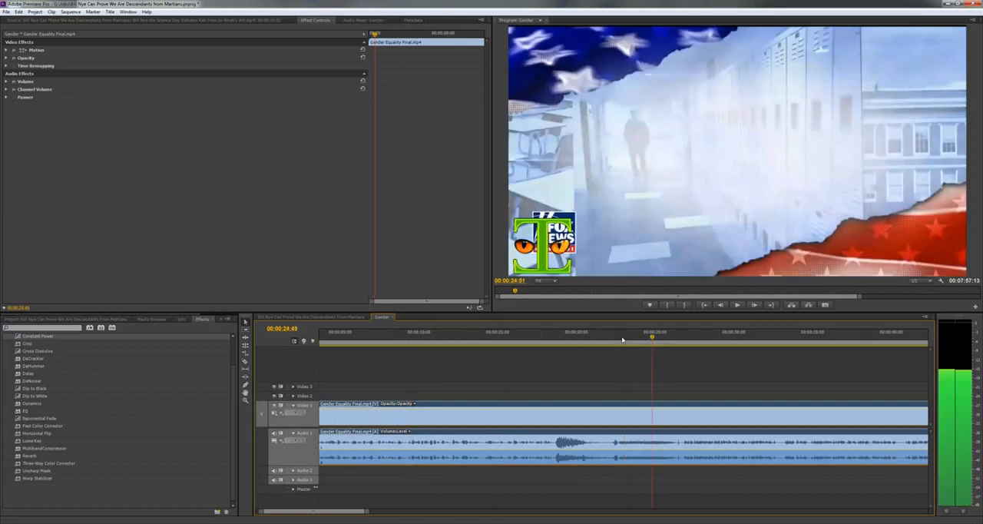
{"action": "left_click", "coordinate": [648, 341]}
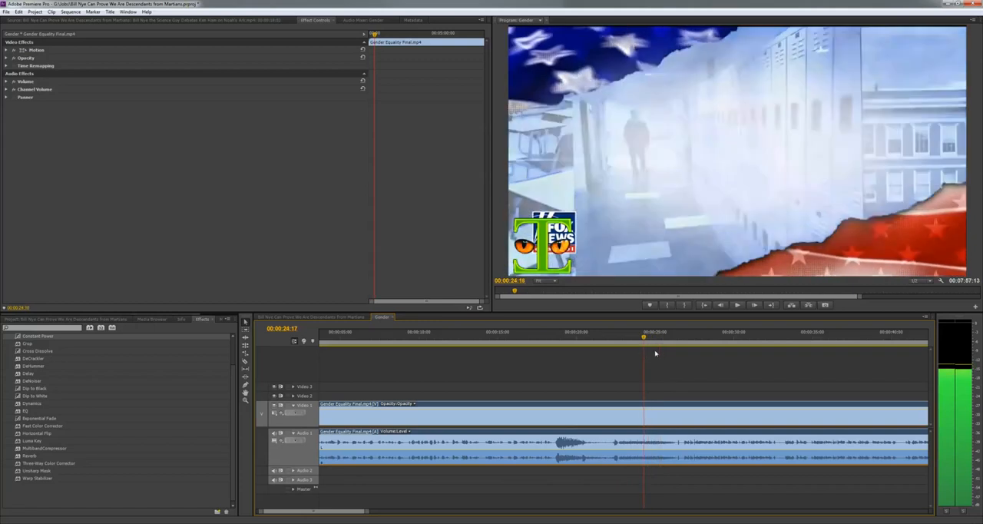
{"action": "left_click", "coordinate": [626, 341]}
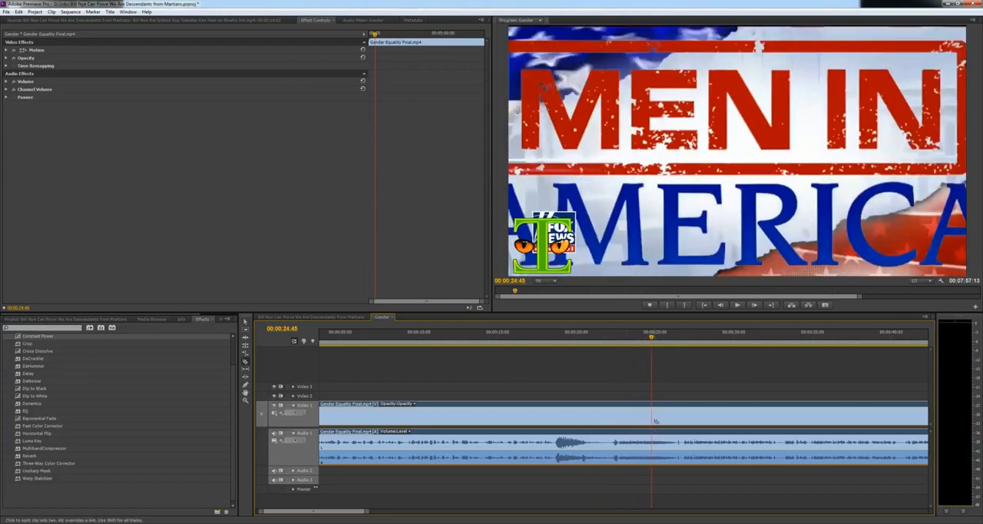
Step: Razor-cut the news clip at the playhead and delete the stretch before the title graphic
{"action": "left_click", "coordinate": [111, 12]}
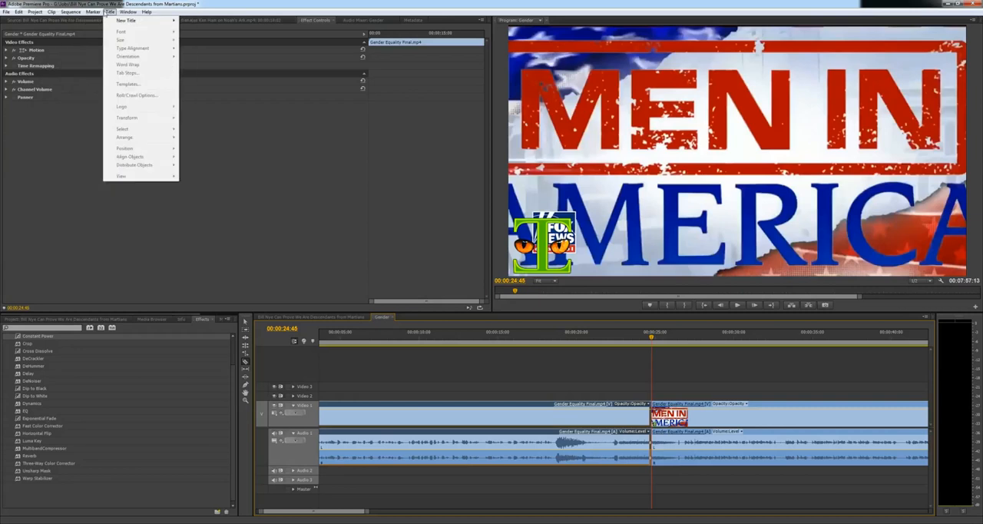
{"action": "left_click", "coordinate": [18, 13]}
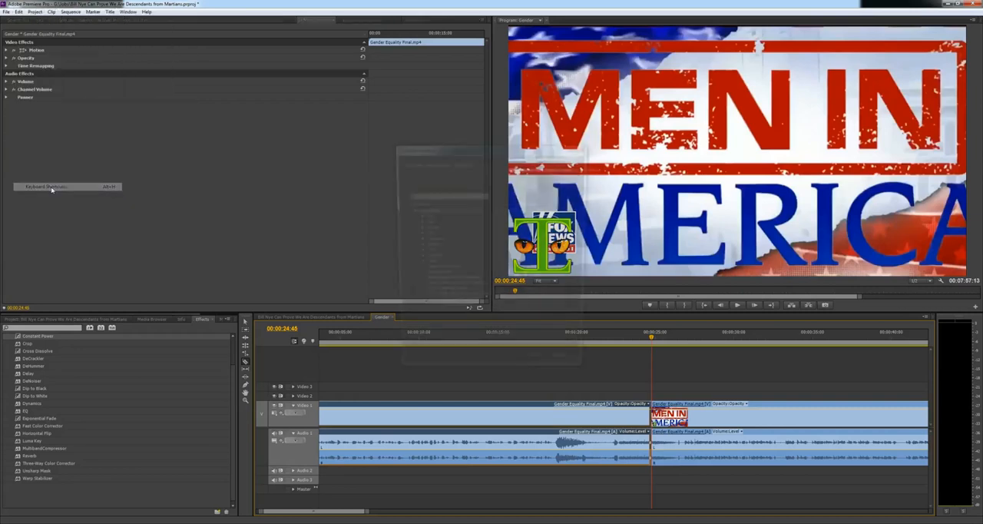
{"action": "left_click", "coordinate": [46, 186]}
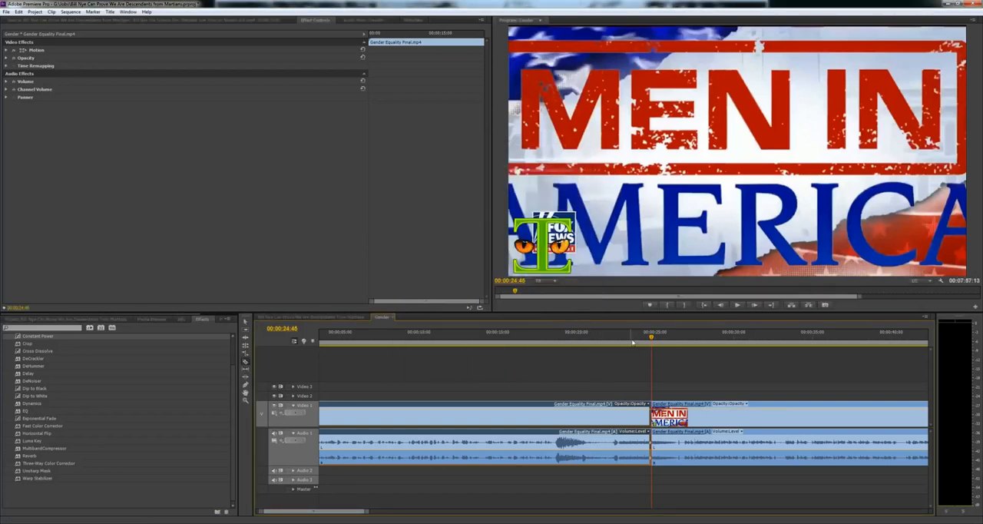
{"action": "left_click", "coordinate": [557, 332]}
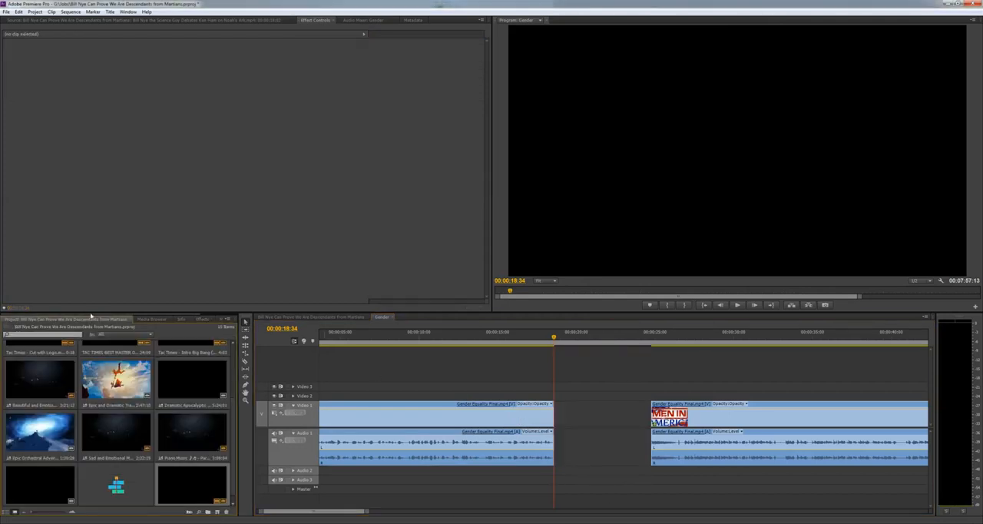
Step: Import the Big Bang intro MP4 found by searching 'tac t' in the TAC TIMES folder
{"action": "left_click", "coordinate": [6, 12]}
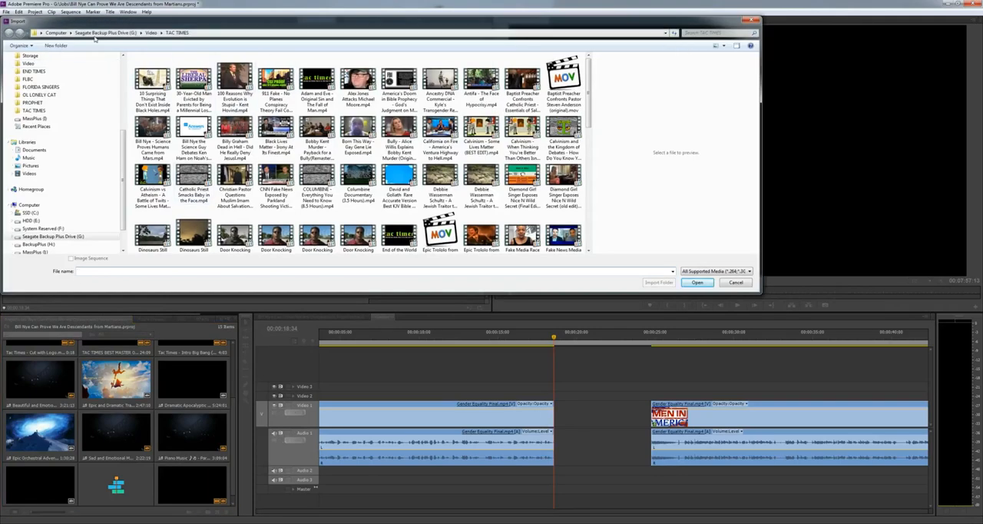
{"action": "left_click", "coordinate": [719, 32]}
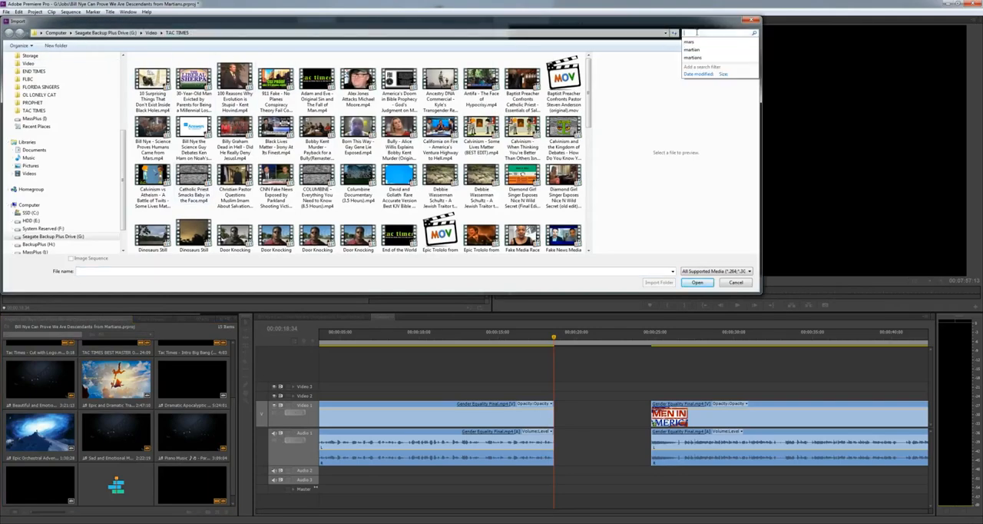
{"action": "type", "text": "tac times"}
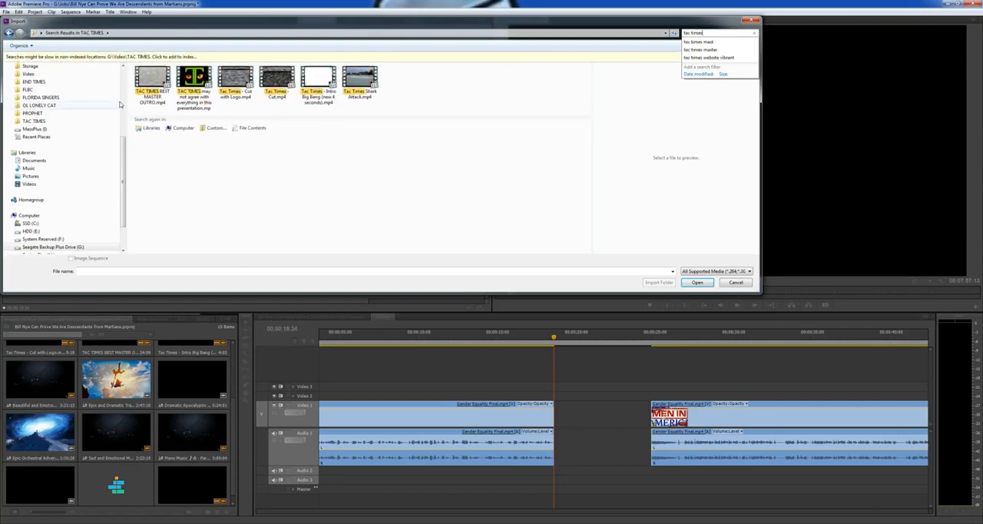
{"action": "left_click", "coordinate": [318, 83]}
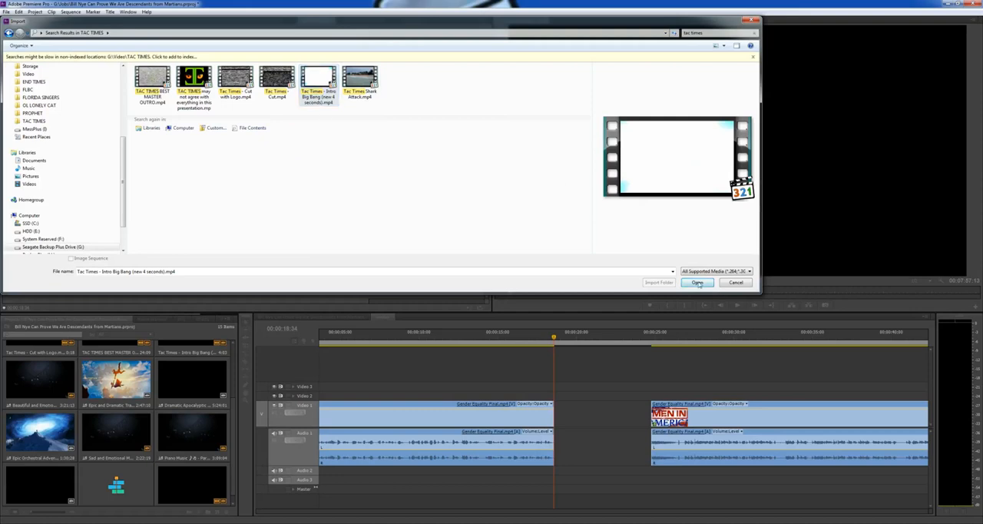
{"action": "left_click", "coordinate": [696, 283]}
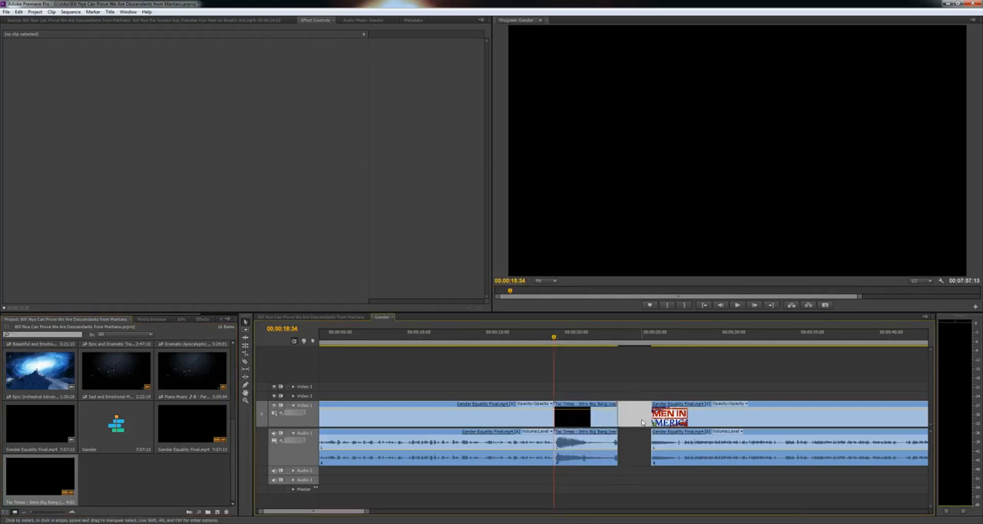
Step: Drop the Big Bang intro clip onto Video 2 above the news footage and select it
{"action": "left_click", "coordinate": [612, 332]}
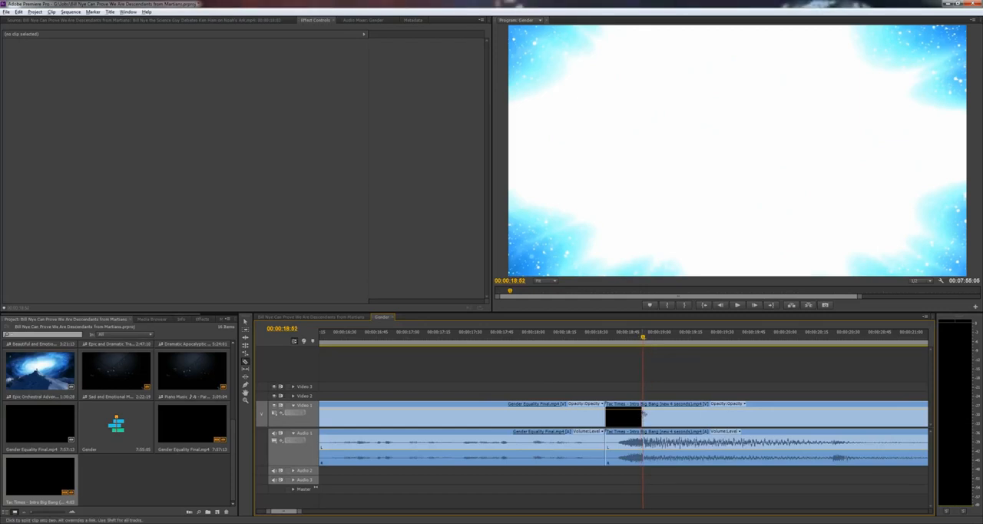
{"action": "left_click", "coordinate": [661, 416]}
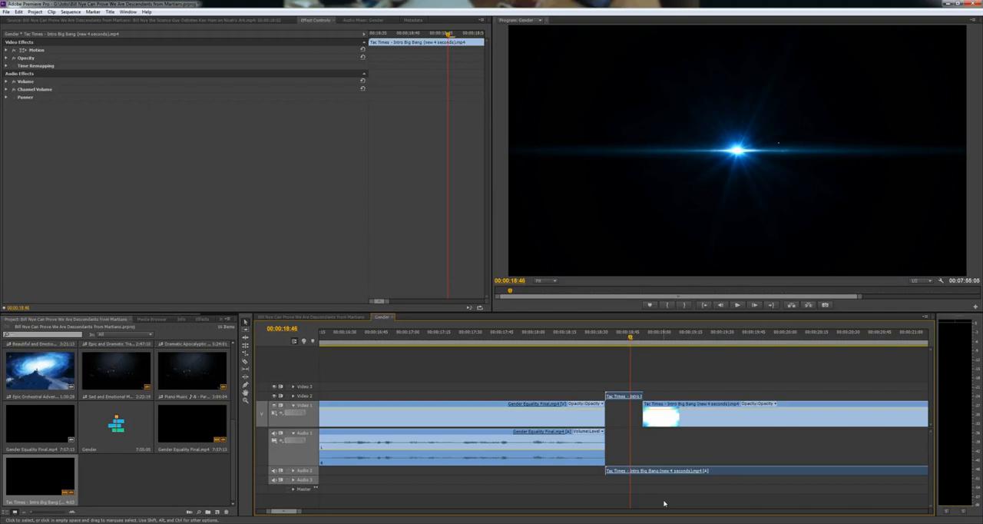
{"action": "mouse_move", "coordinate": [622, 397]}
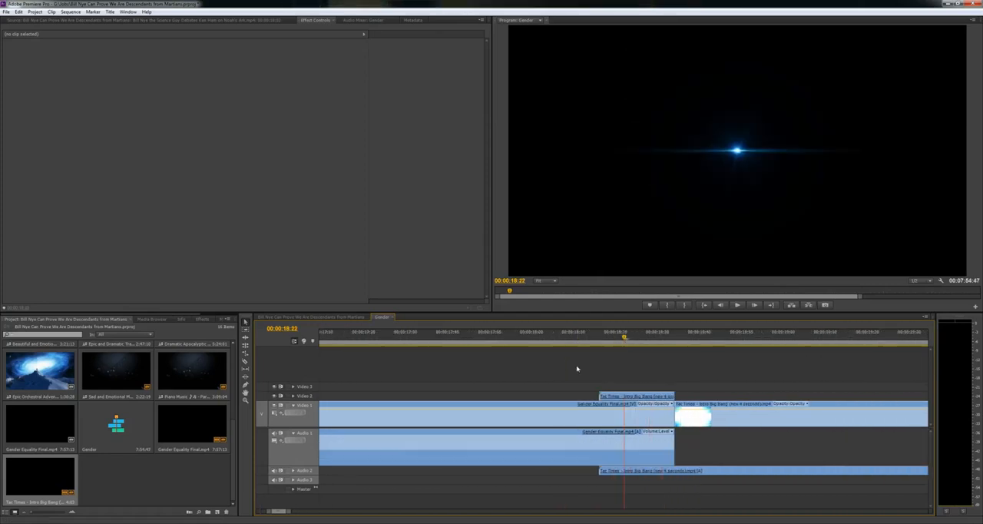
Step: Select the intro clip and expand the Video Effects list to the keying effects
{"action": "left_click", "coordinate": [636, 396]}
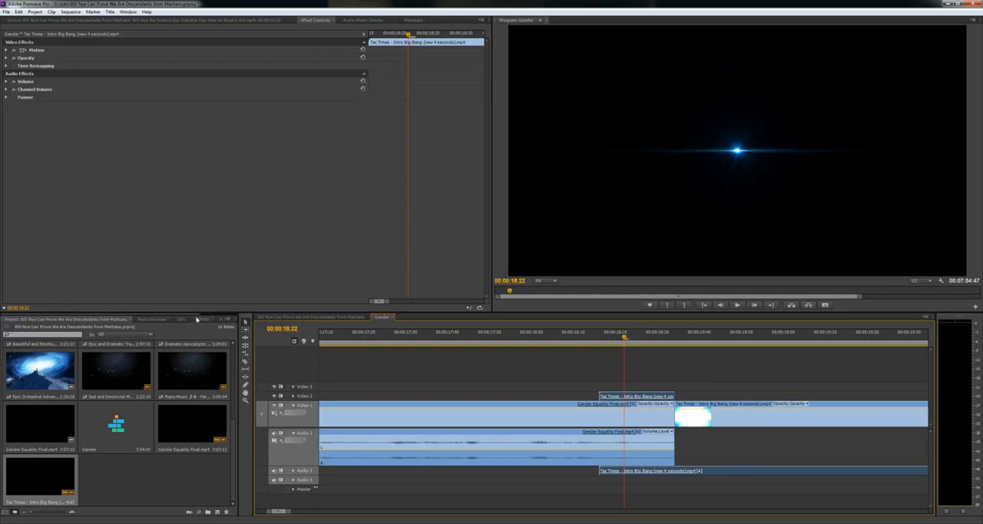
{"action": "left_click", "coordinate": [203, 319]}
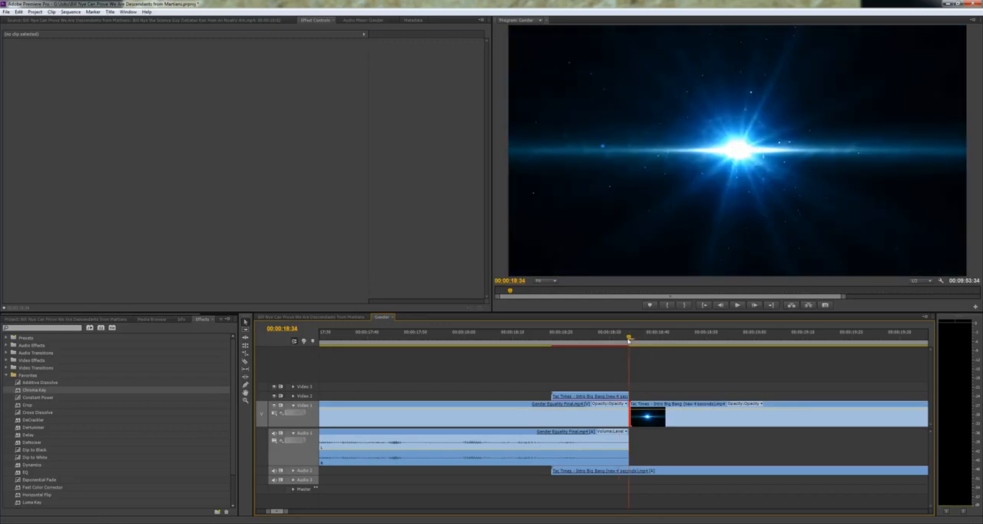
Step: Apply the Chroma Key effect to the intro clip and preview it over the news footage
{"action": "left_click", "coordinate": [605, 341]}
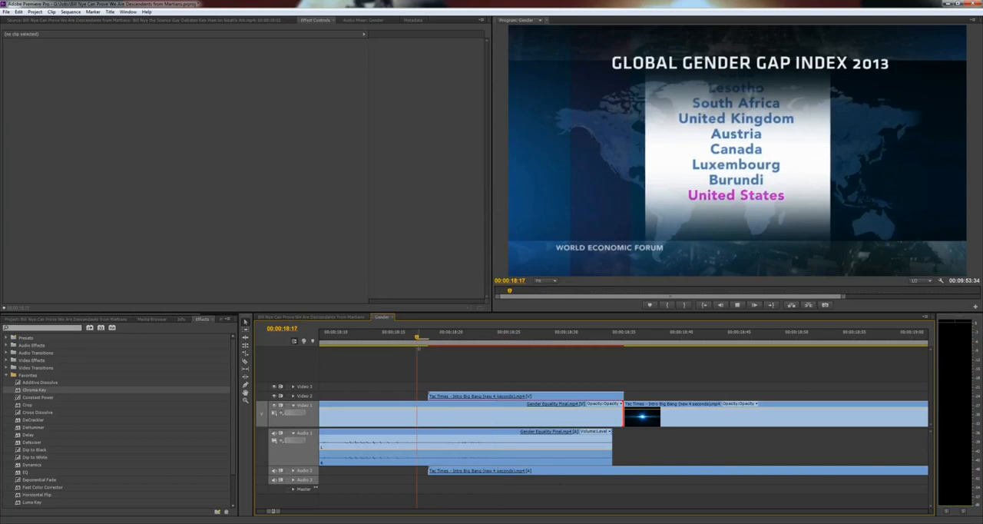
{"action": "left_click", "coordinate": [797, 332]}
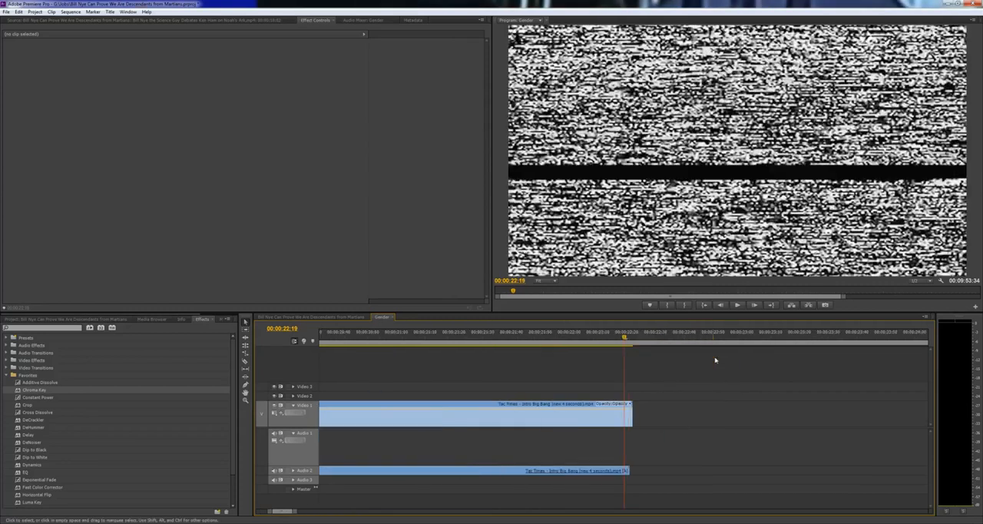
{"action": "left_click", "coordinate": [473, 415]}
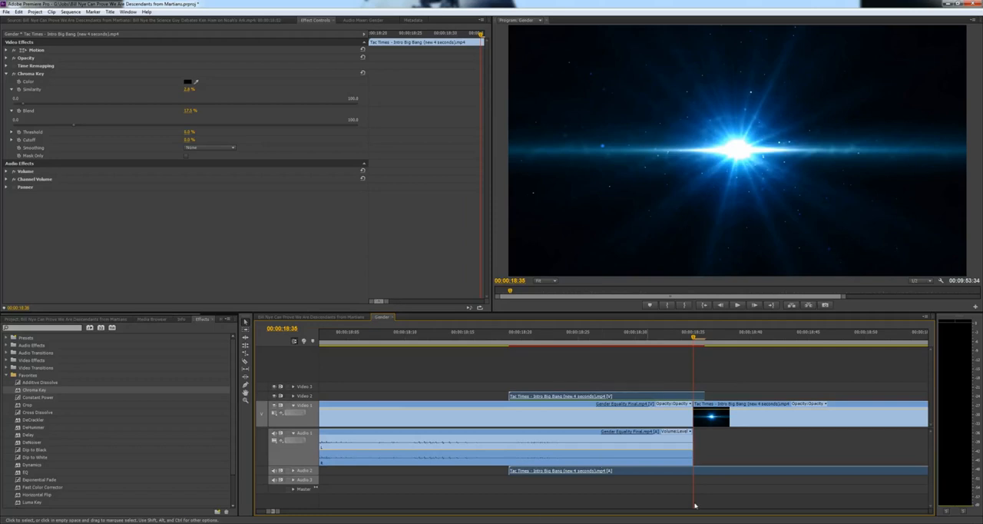
Step: Set the Chroma Key to the intro's black background so the news footage shows through
{"action": "right_click", "coordinate": [695, 506]}
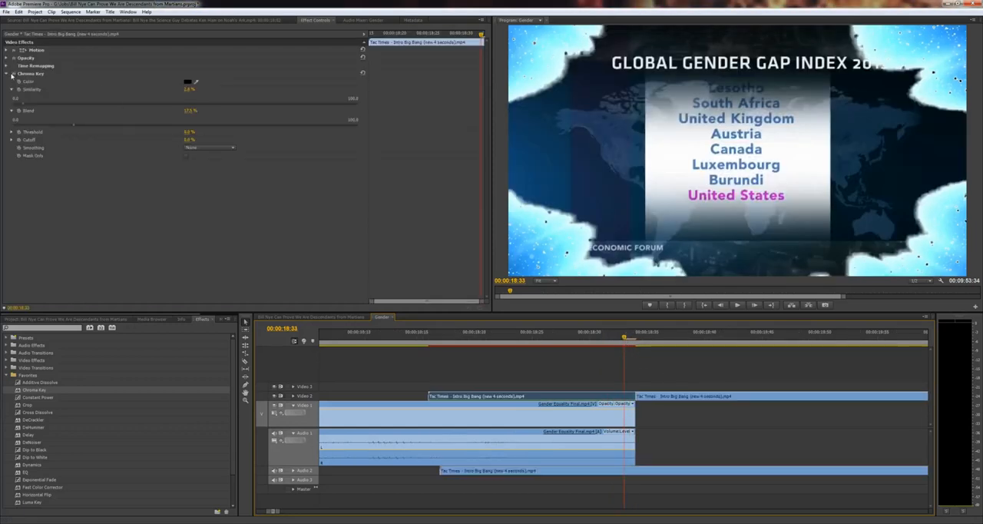
{"action": "left_click", "coordinate": [12, 74]}
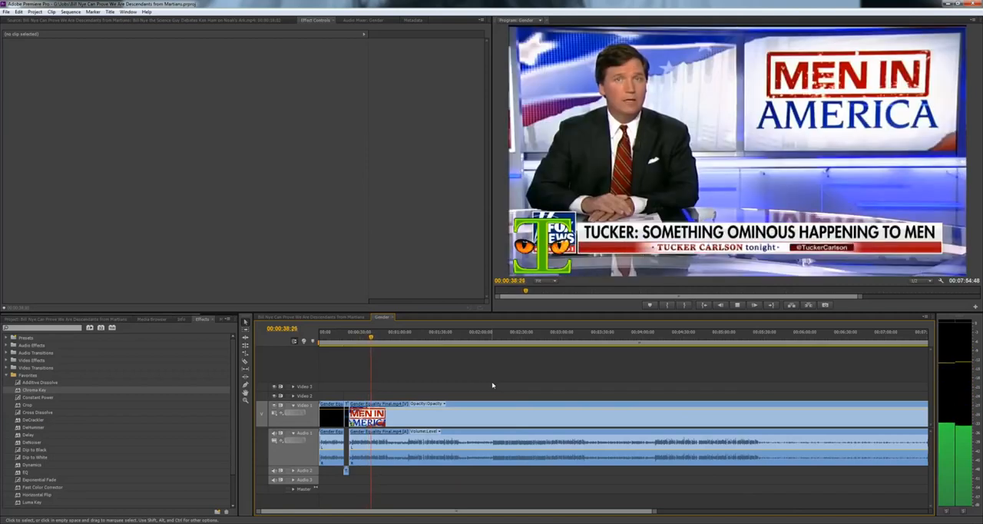
Step: Jump the playhead to the suicide-rates graphic about 10 to 14-year-old girls
{"action": "left_click", "coordinate": [753, 304]}
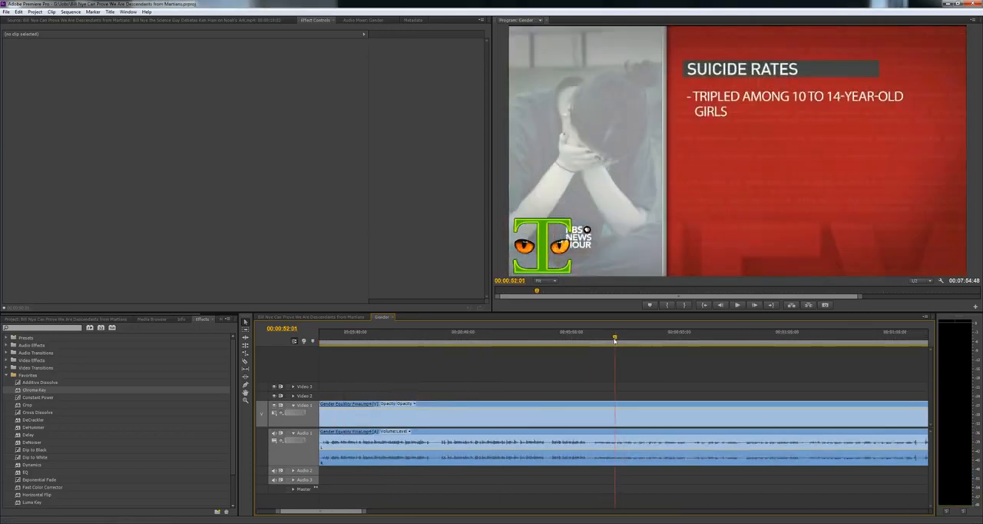
Step: Razor the news clip into three cuts around the suicide-rates graphic and select one piece
{"action": "left_click", "coordinate": [598, 338]}
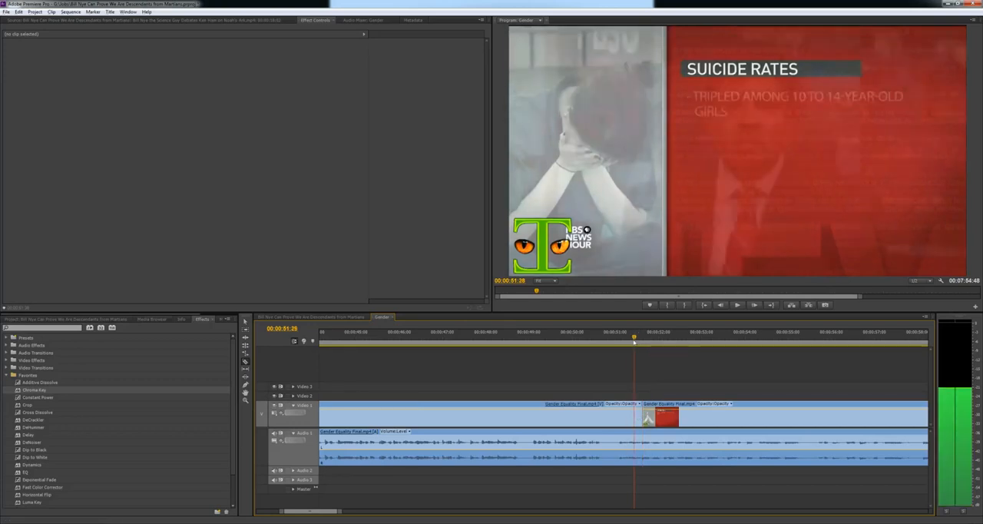
{"action": "left_click", "coordinate": [617, 332]}
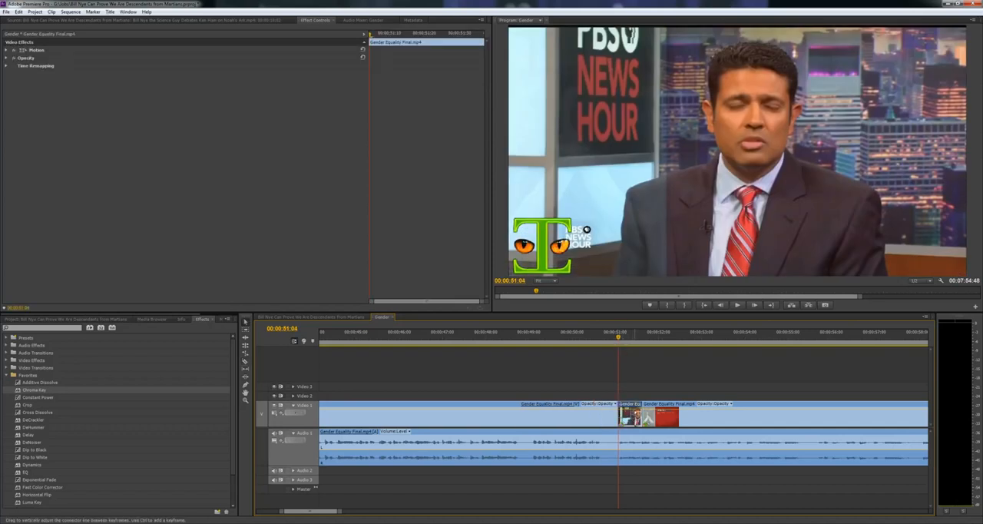
{"action": "left_click", "coordinate": [642, 335]}
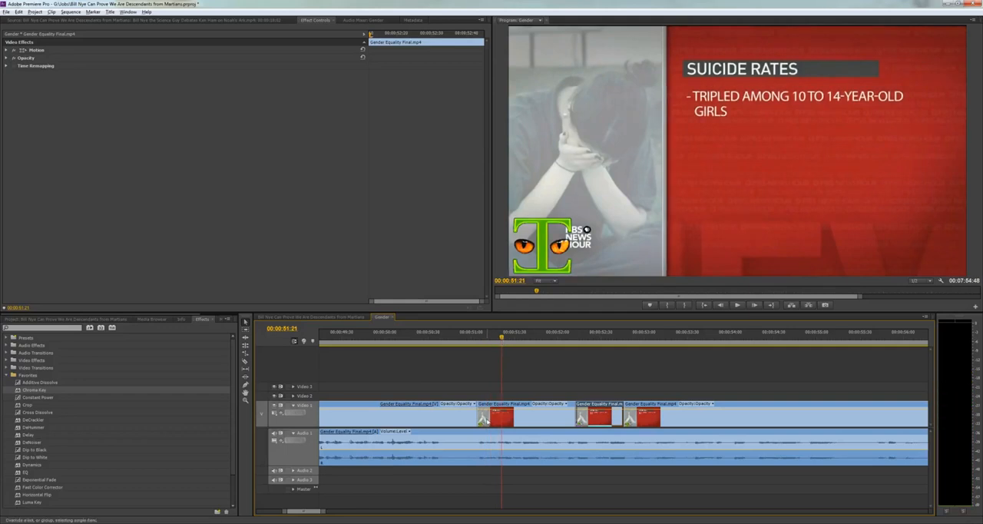
{"action": "left_click", "coordinate": [541, 418]}
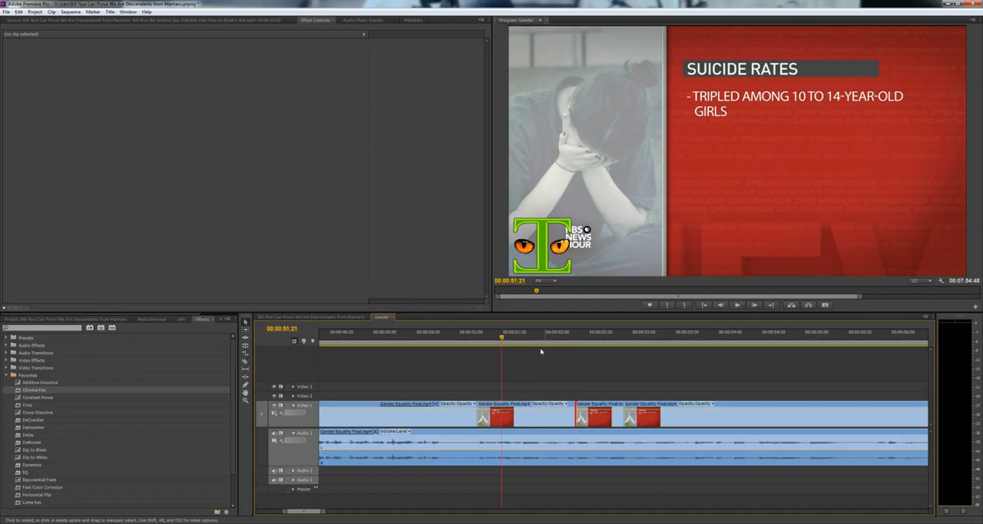
{"action": "left_click", "coordinate": [408, 338]}
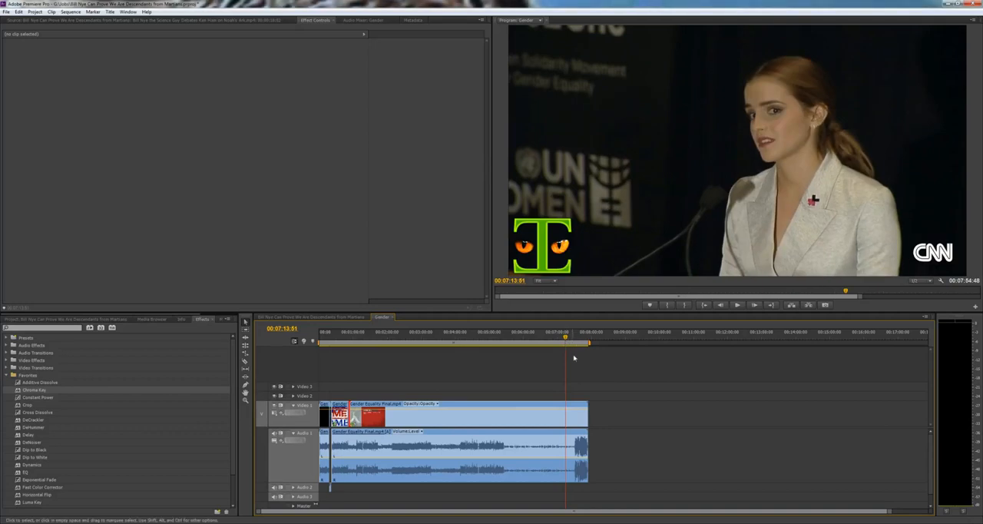
Step: Bring up the context menu for the Video 1 clip beside the black logo-only gap
{"action": "left_click", "coordinate": [578, 335]}
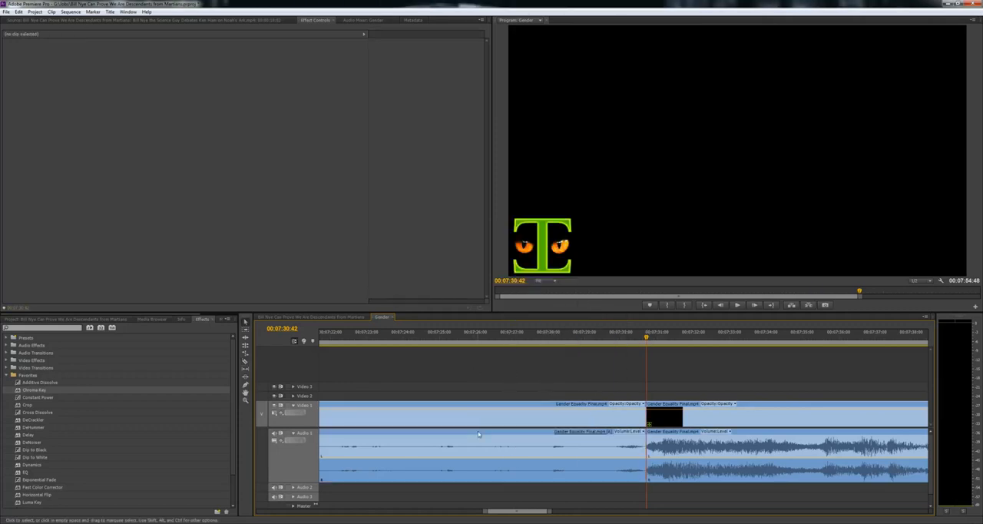
{"action": "right_click", "coordinate": [479, 434]}
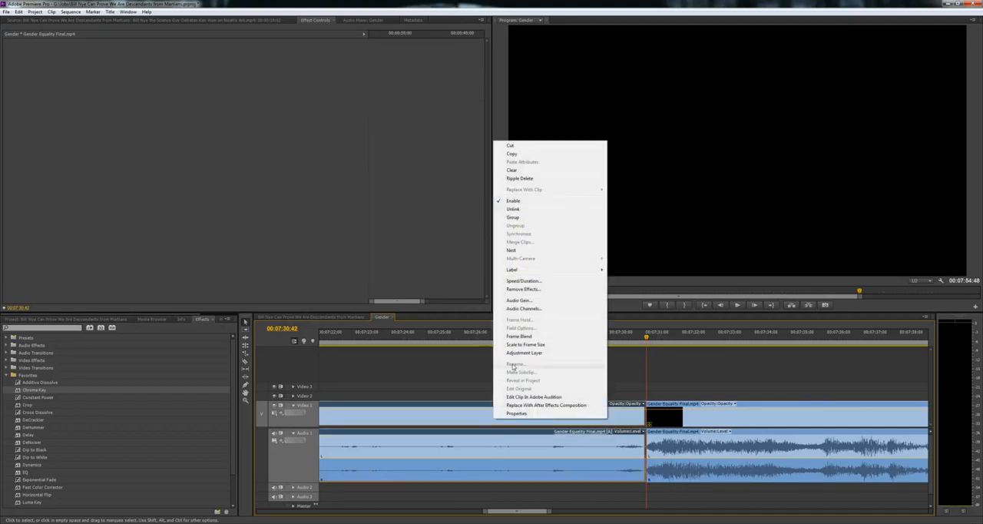